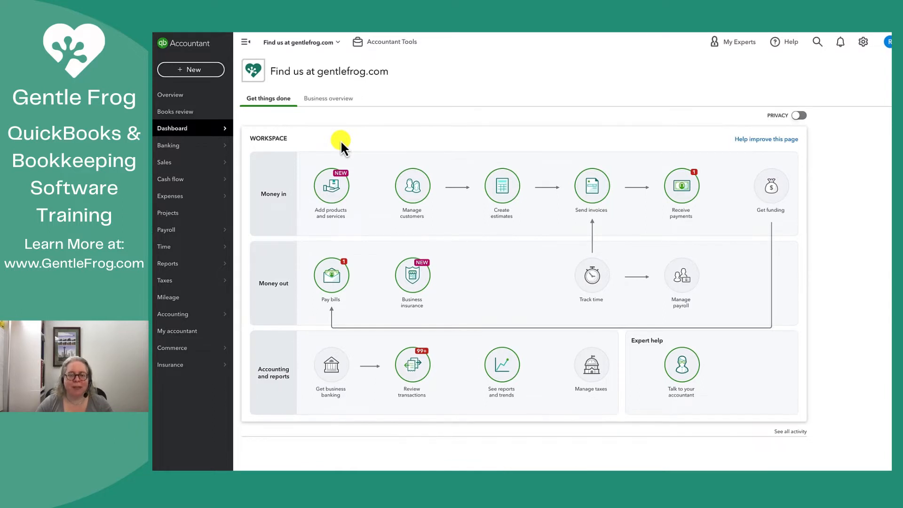
- Go to the Customers list under Sales from the dashboard
{"action": "left_click", "coordinate": [164, 161]}
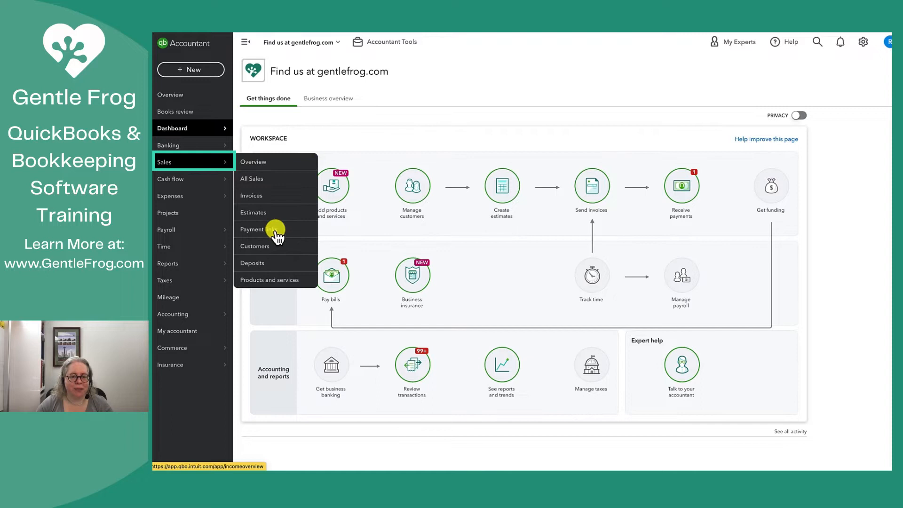
{"action": "left_click", "coordinate": [254, 246]}
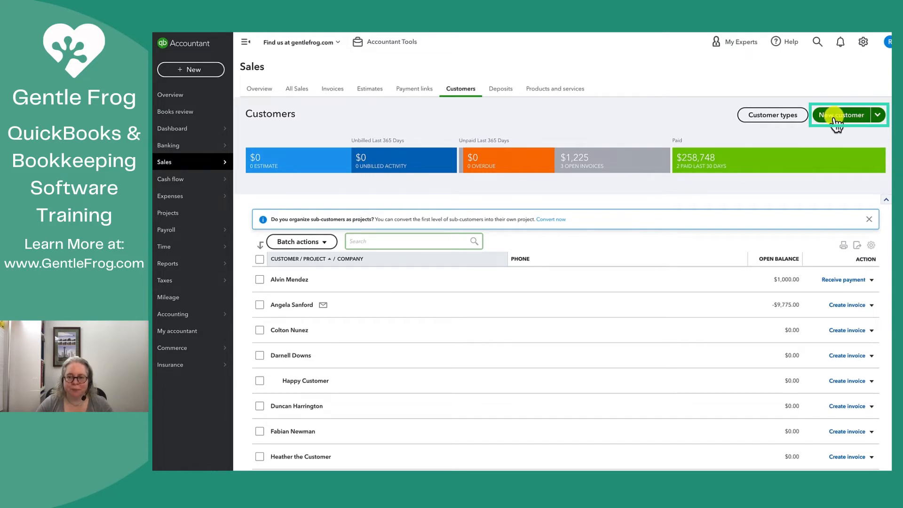
- Create and save a new customer with display name 'A Customer'
{"action": "left_click", "coordinate": [843, 115]}
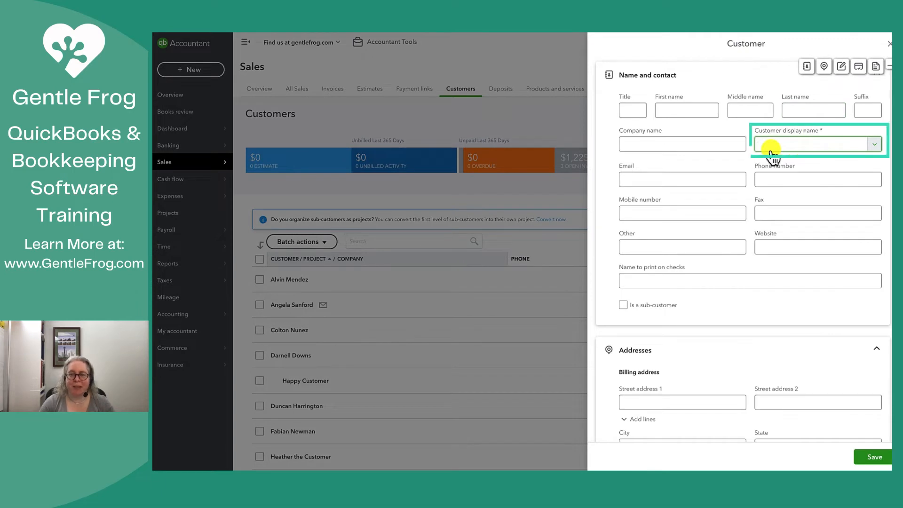
{"action": "type", "text": "A Customer"}
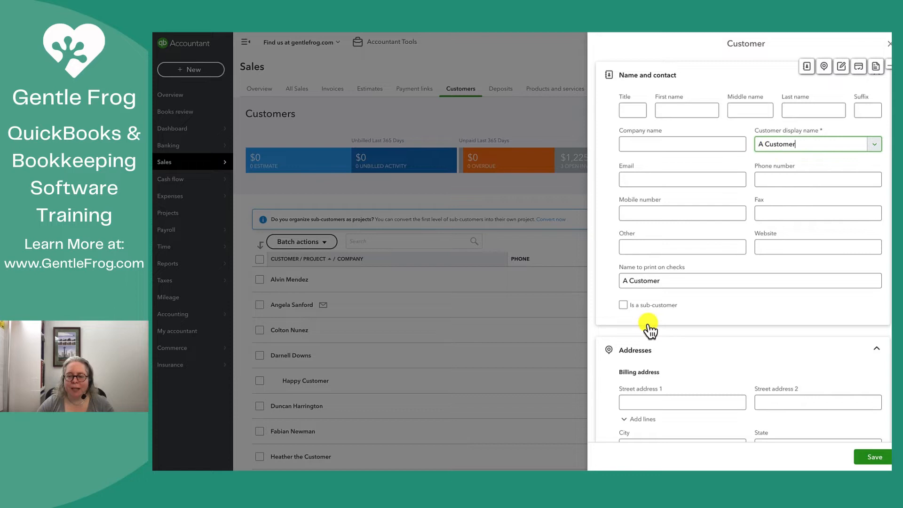
{"action": "mouse_move", "coordinate": [649, 330]}
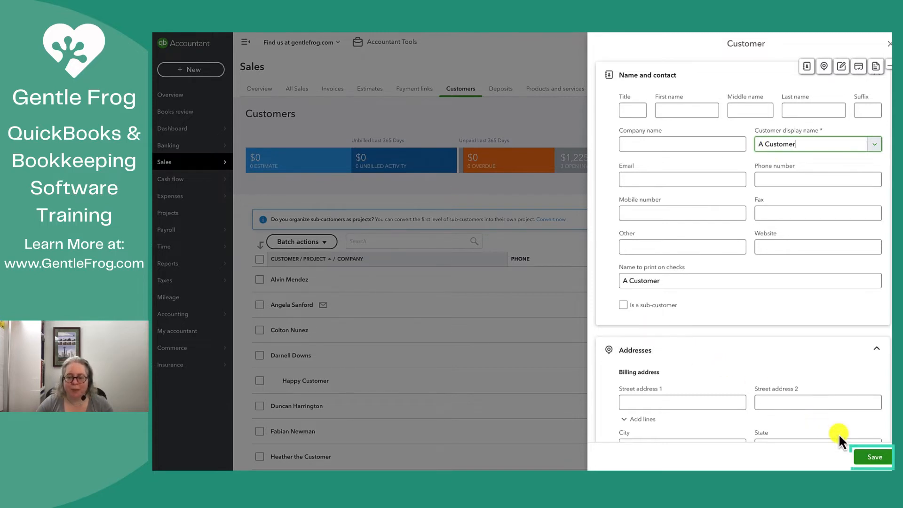
{"action": "left_click", "coordinate": [872, 457]}
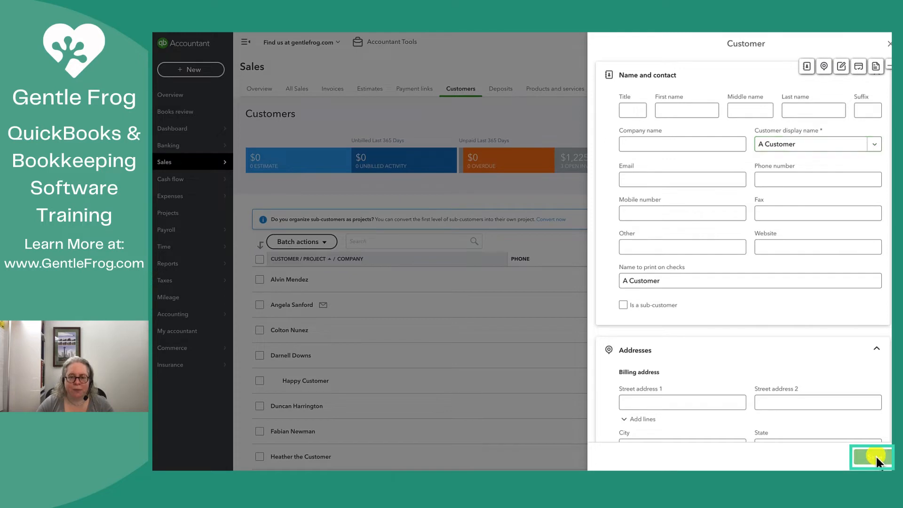
{"action": "left_click", "coordinate": [869, 457]}
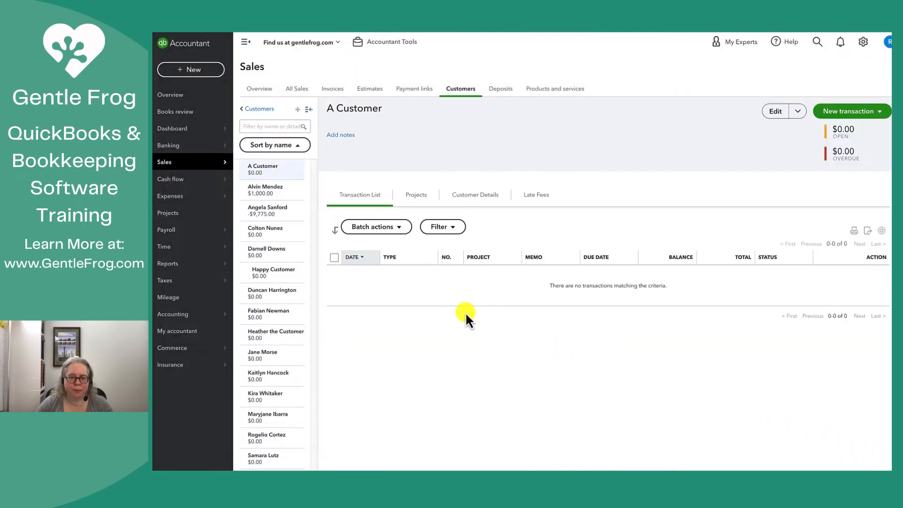
{"action": "mouse_move", "coordinate": [446, 302]}
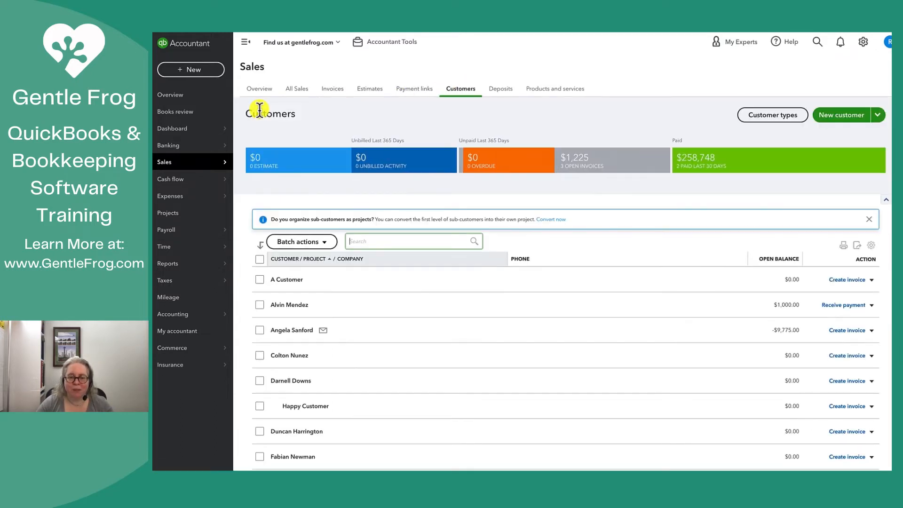
{"action": "mouse_move", "coordinate": [842, 115]}
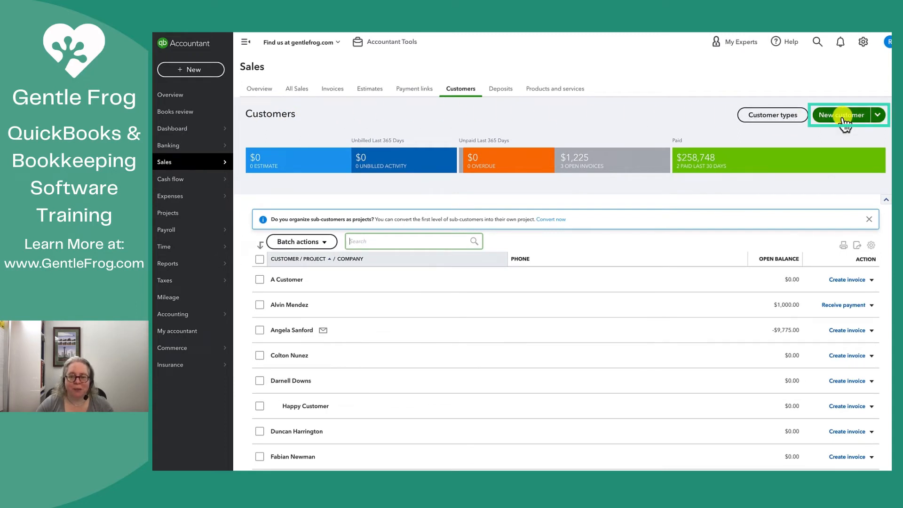
- Create 'Job A' as a sub-customer with parent 'A Customer' and save it
{"action": "left_click", "coordinate": [844, 115]}
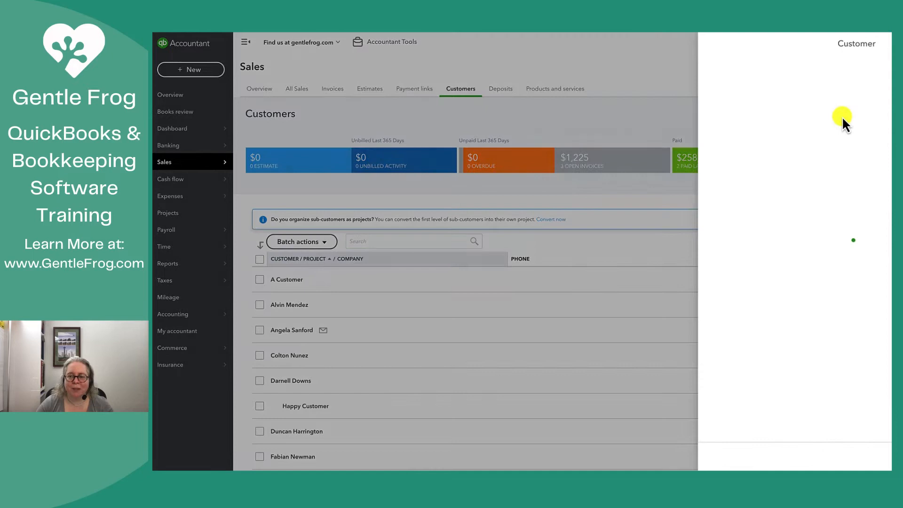
{"action": "type", "text": "Job A"}
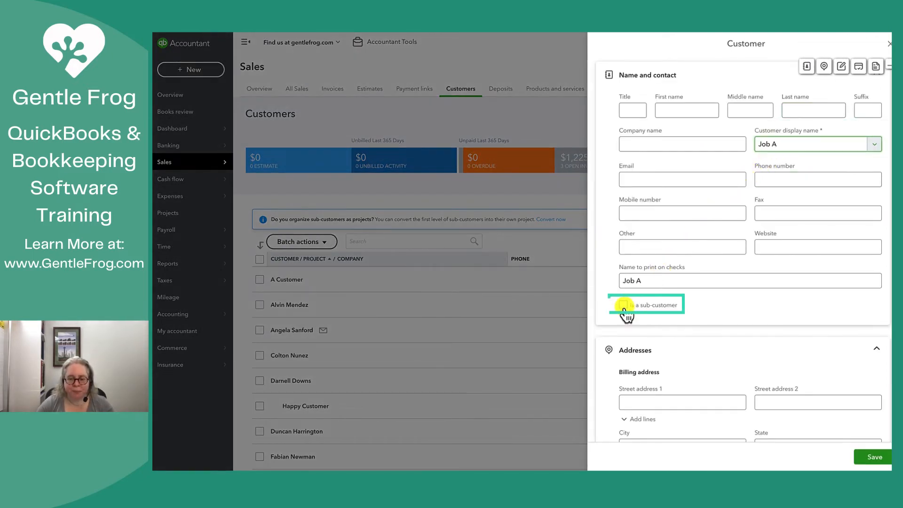
{"action": "left_click", "coordinate": [623, 305]}
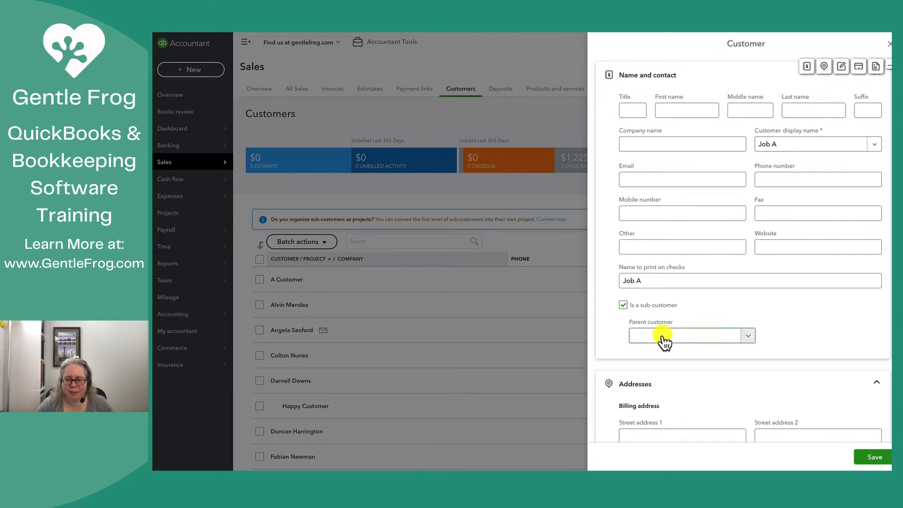
{"action": "type", "text": "a customer"}
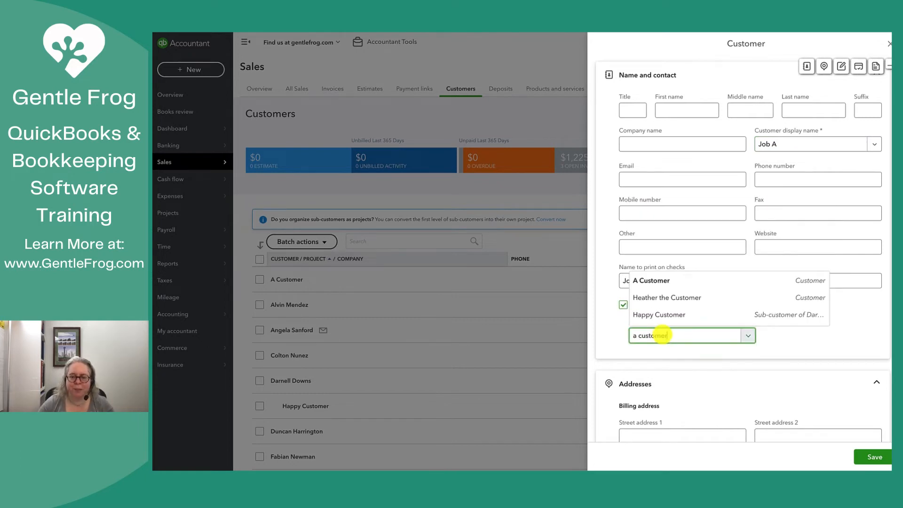
{"action": "left_click", "coordinate": [651, 280]}
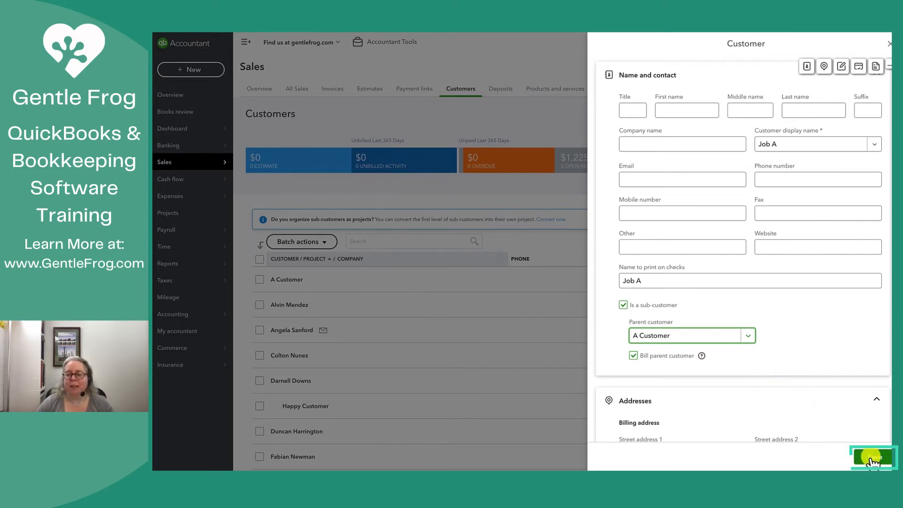
{"action": "left_click", "coordinate": [871, 456]}
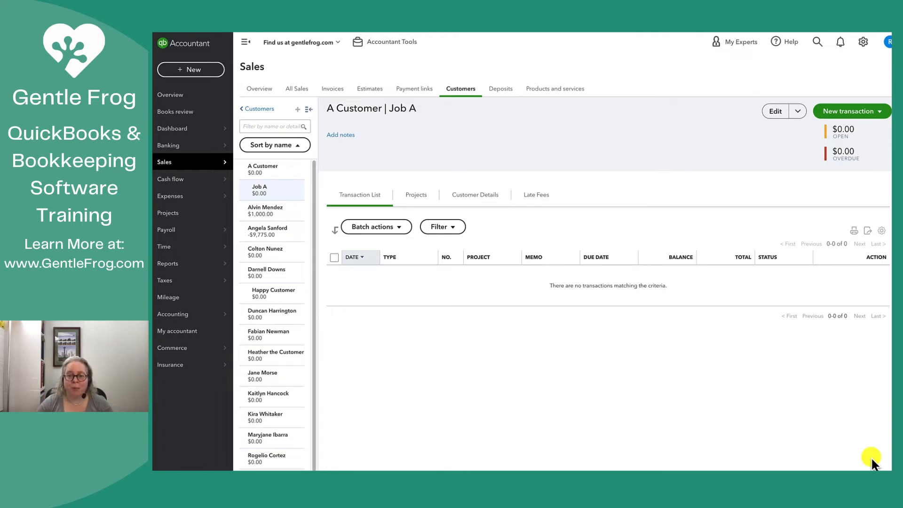
{"action": "mouse_move", "coordinate": [450, 317]}
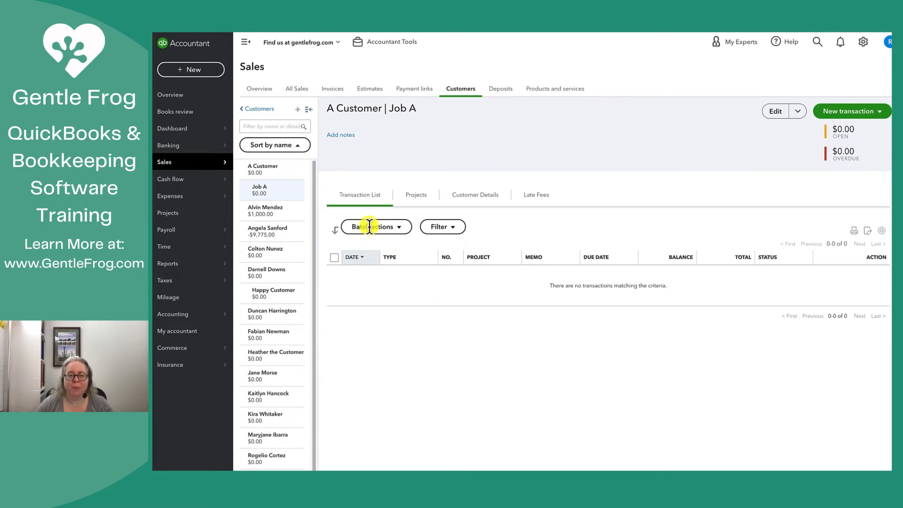
{"action": "left_click", "coordinate": [257, 108]}
{"action": "type", "text": "Jo"}
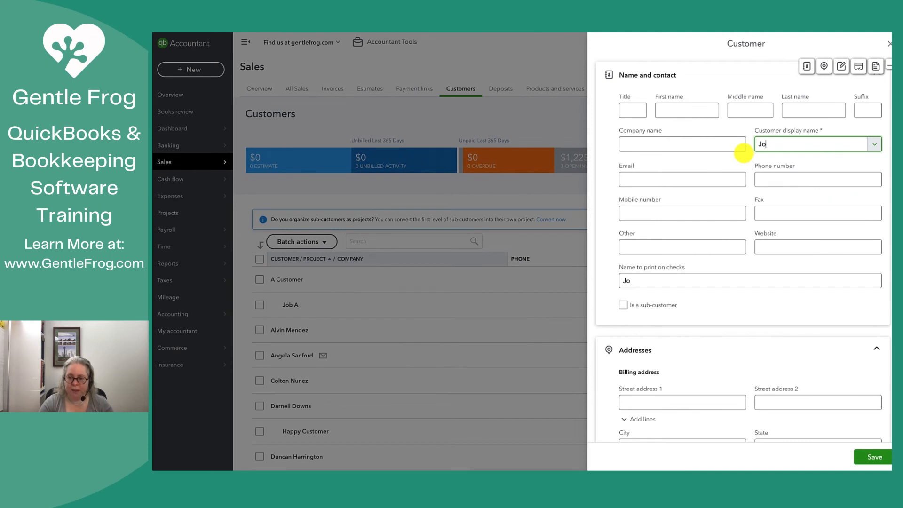
- Mark 'Job B' as a sub-customer of 'A Customer' and save it
{"action": "left_click", "coordinate": [623, 305]}
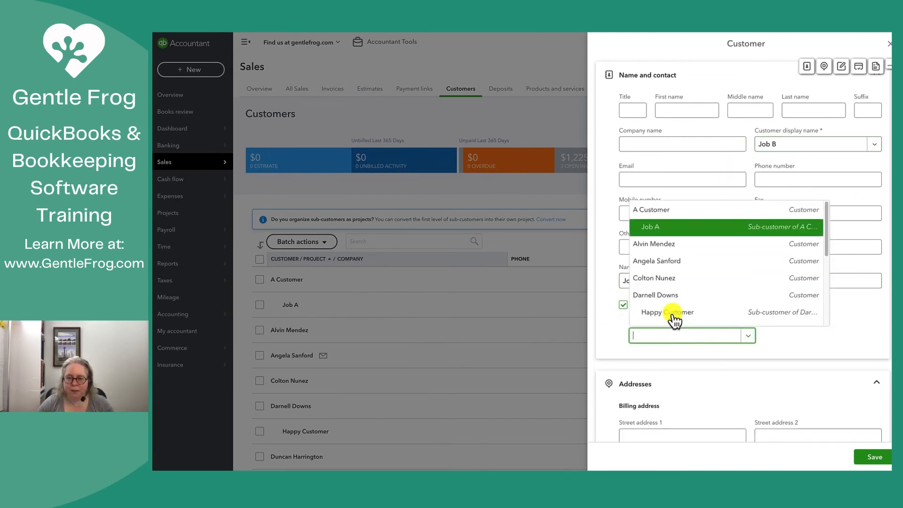
{"action": "left_click", "coordinate": [651, 209]}
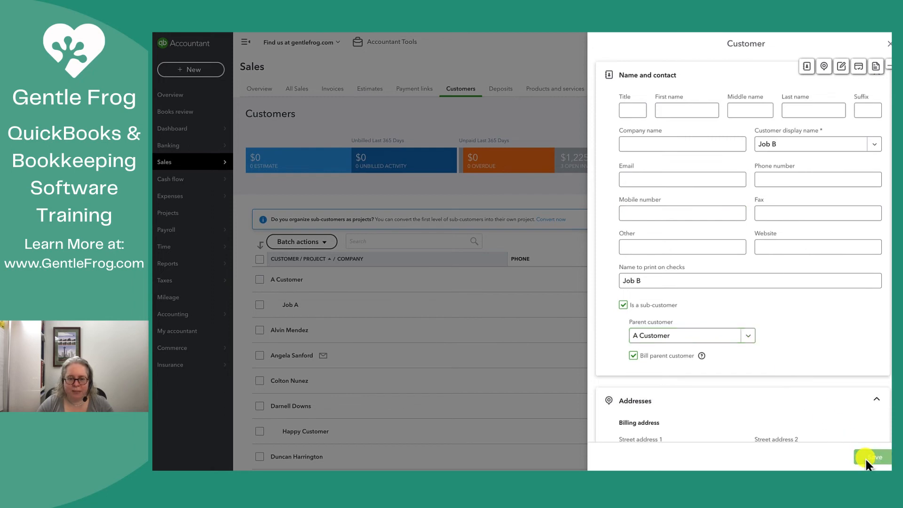
{"action": "left_click", "coordinate": [872, 456]}
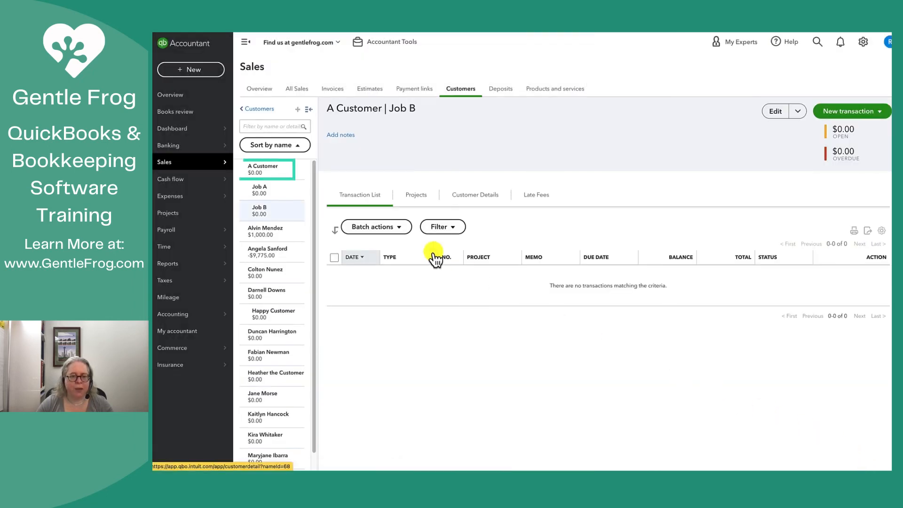
- Review A Customer, Job A and Job B records, ending on A Customer
{"action": "left_click", "coordinate": [266, 169]}
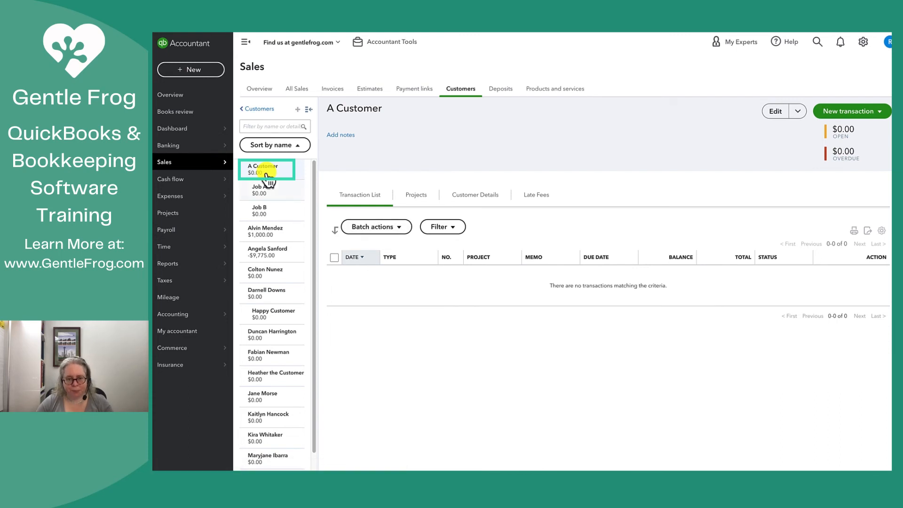
{"action": "left_click", "coordinate": [262, 189]}
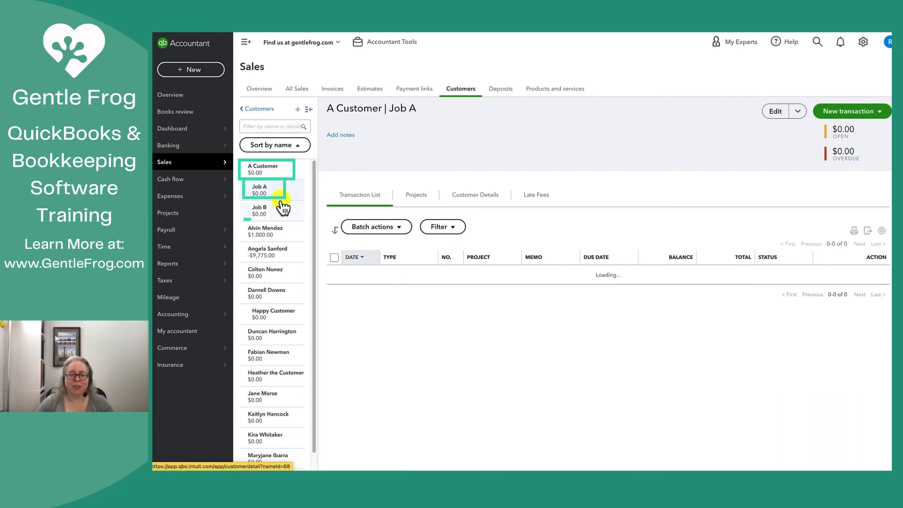
{"action": "left_click", "coordinate": [260, 210]}
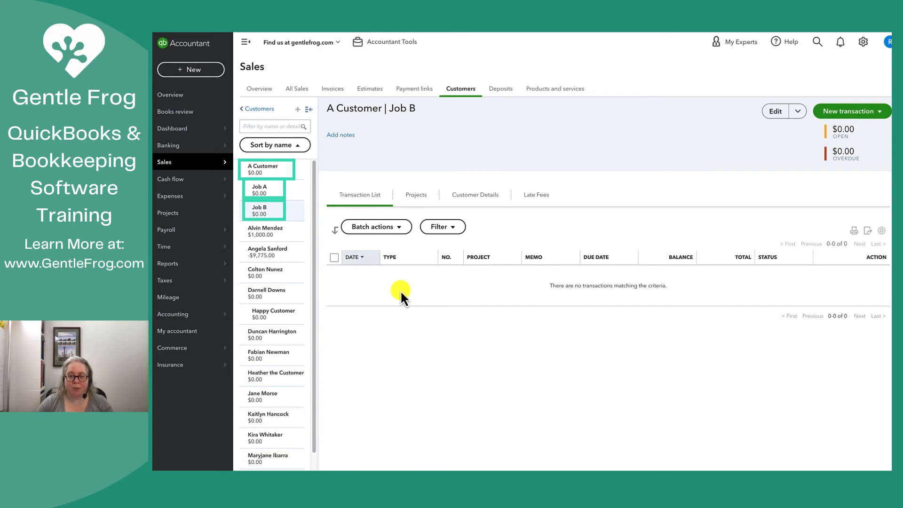
{"action": "left_click", "coordinate": [262, 168]}
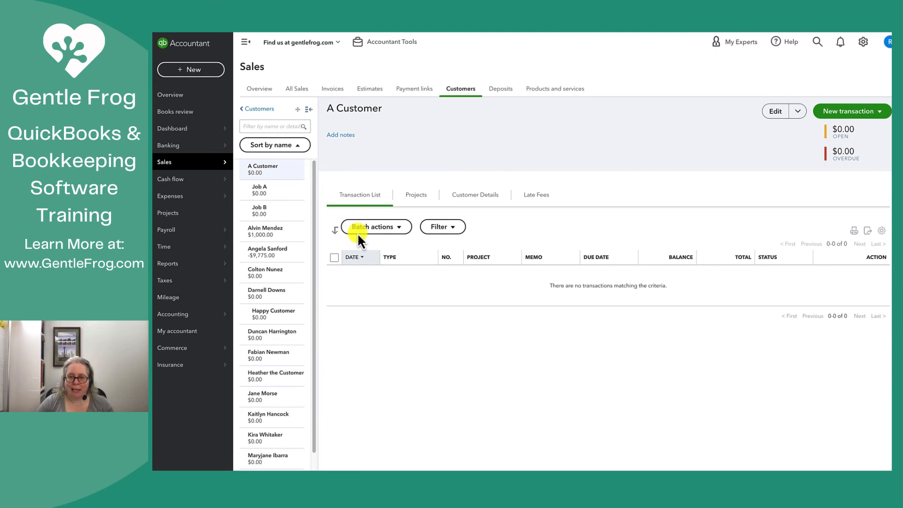
{"action": "mouse_move", "coordinate": [493, 324]}
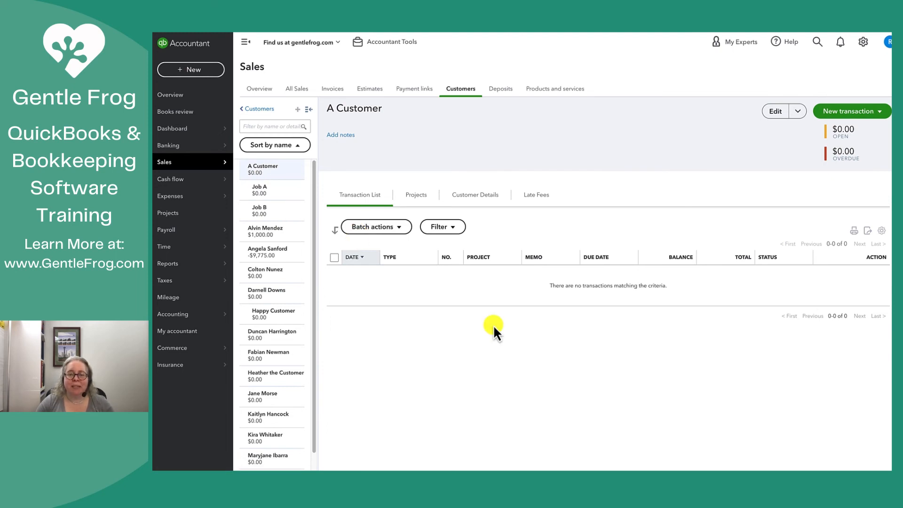